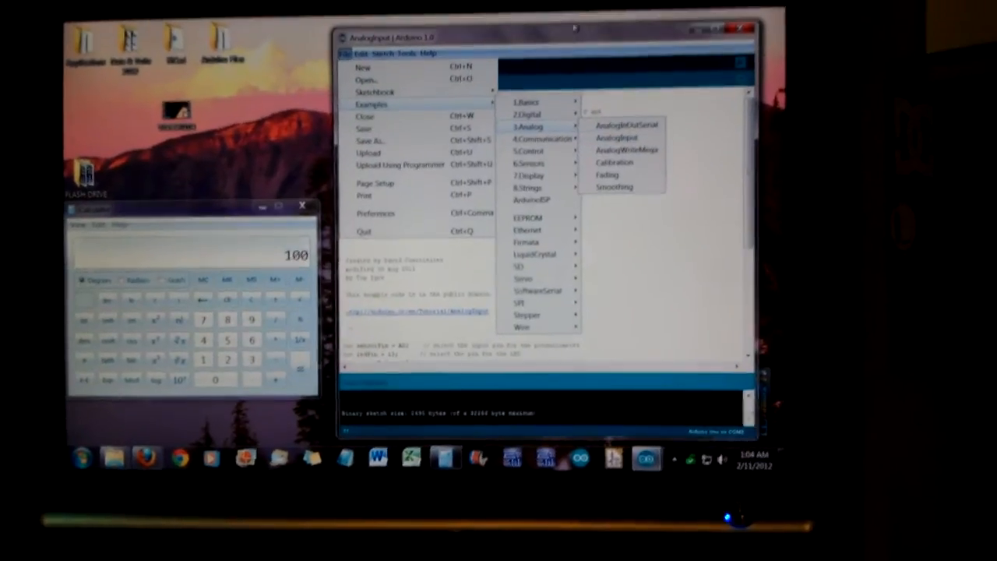
Open the AnalogInput sketch from File > Examples > 3.Analog.
left_click(612, 137)
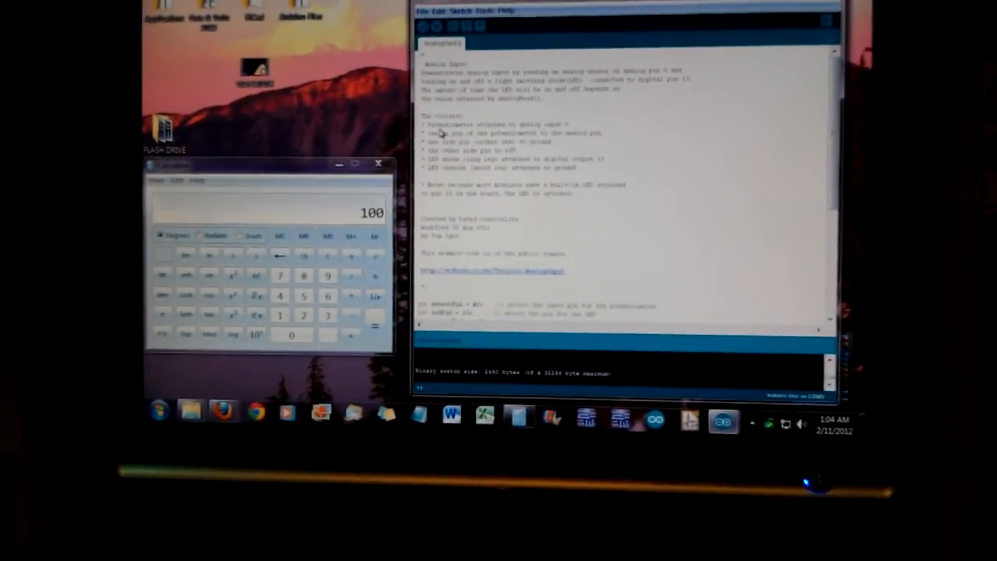